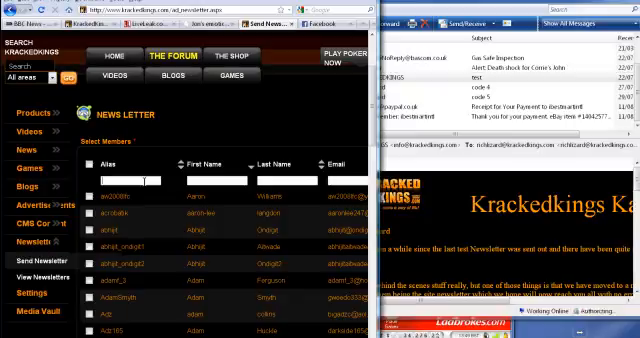
text(richl)
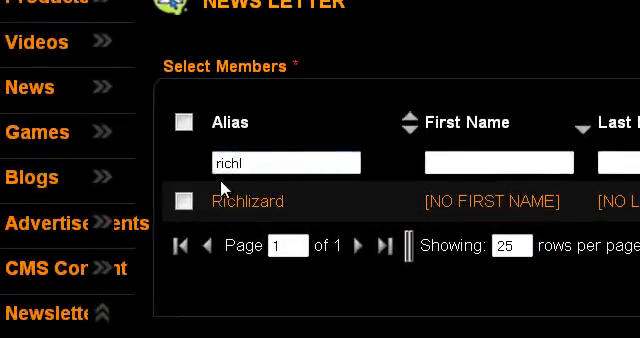
click(180, 202)
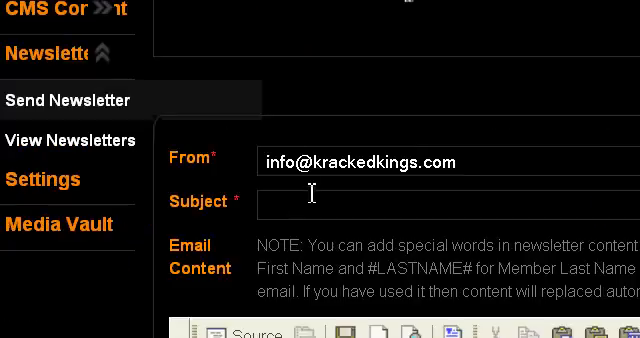
Enter 'test' as the subject of the newsletter to Richlizard.
text(tes)
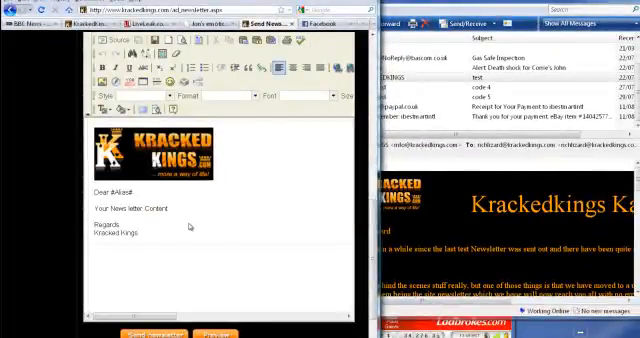
mouse_move(160, 244)
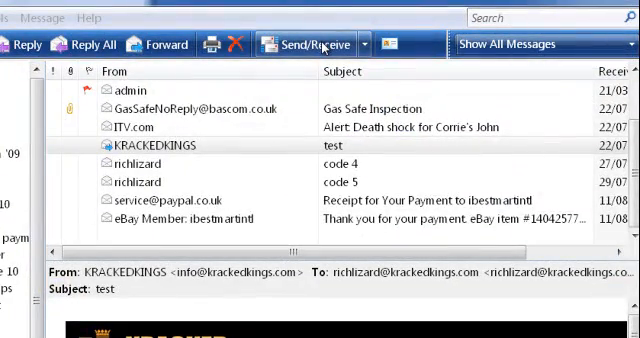
View the received 'test' newsletter from KRACKEDKINGS in the Windows Live Mail inbox.
click(304, 44)
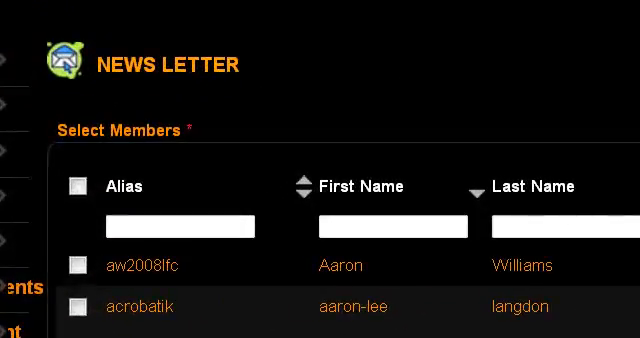
Filter the Select Members list by alias to find Corry and move down to the recipients.
click(180, 216)
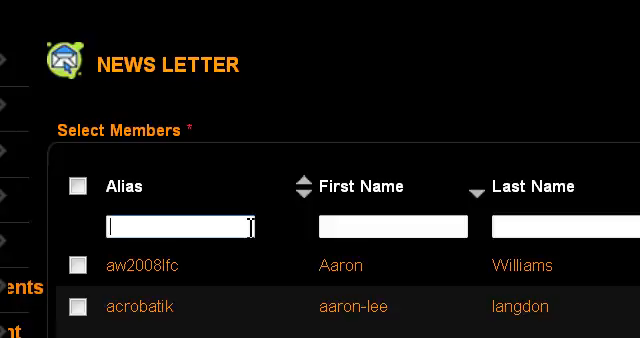
text(richl)
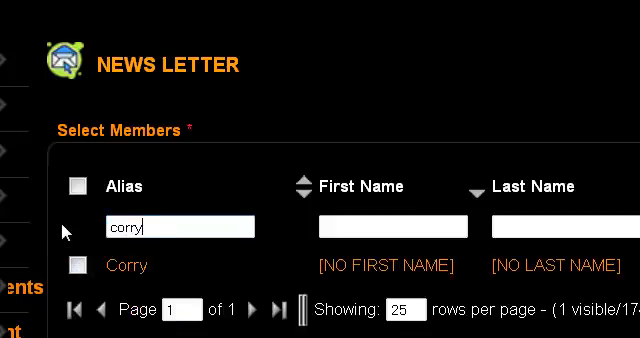
scroll(down, 3)
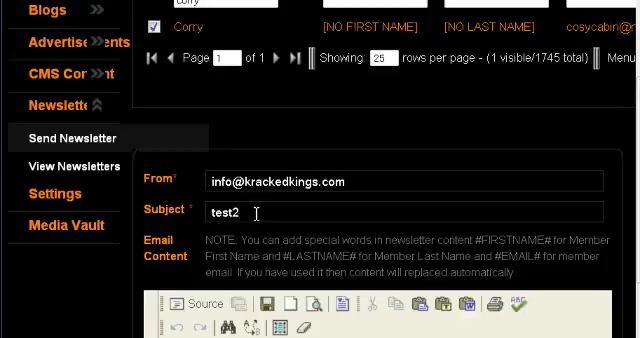
Move to the 'test2' email body editor and begin inserting an image below the greeting.
scroll(down, 3)
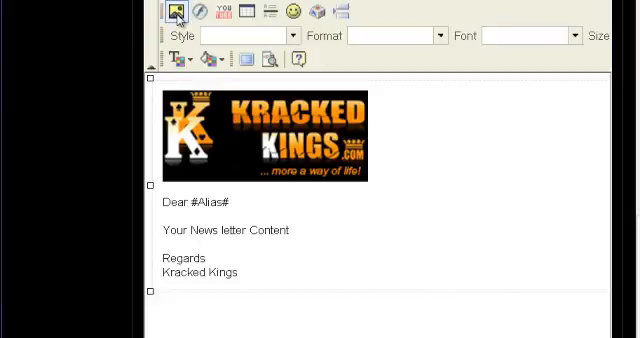
click(176, 12)
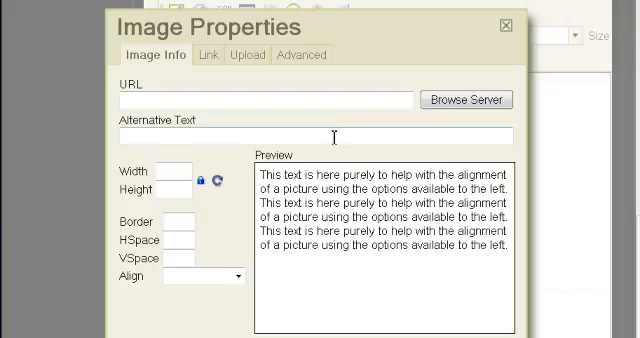
text(http://i35.tinypic.com/bfrjoj.jpg)
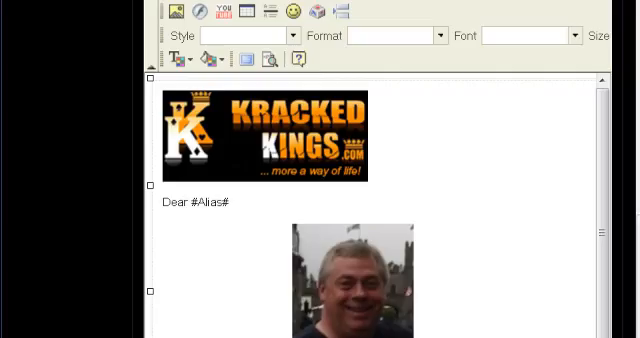
mouse_move(460, 276)
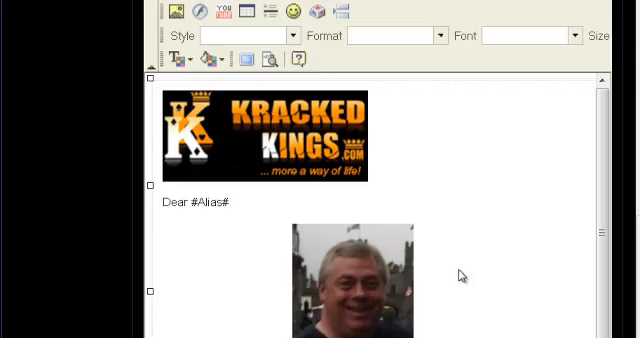